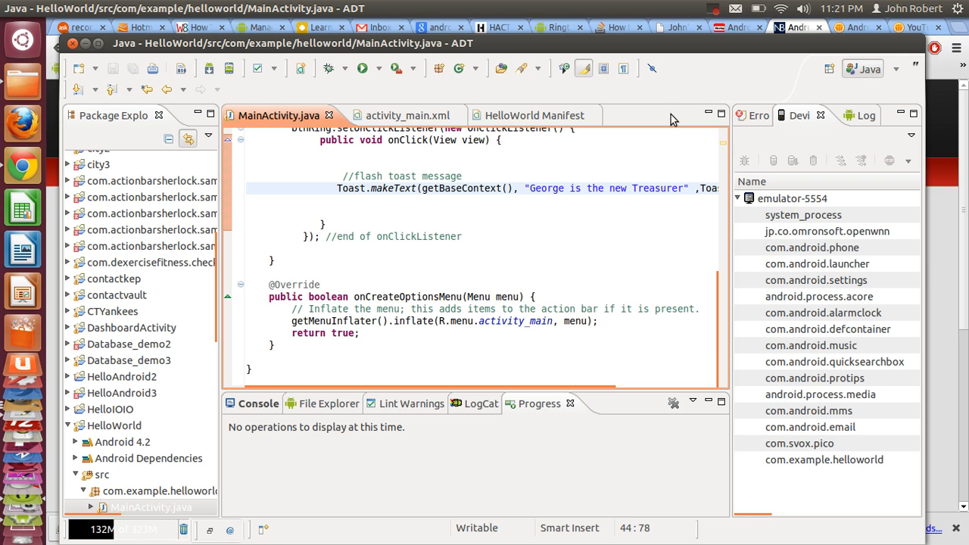
Open activity_main.xml, review its android:background line, and locate hacttop2phone.png in drawable-hdpi.
click(683, 187)
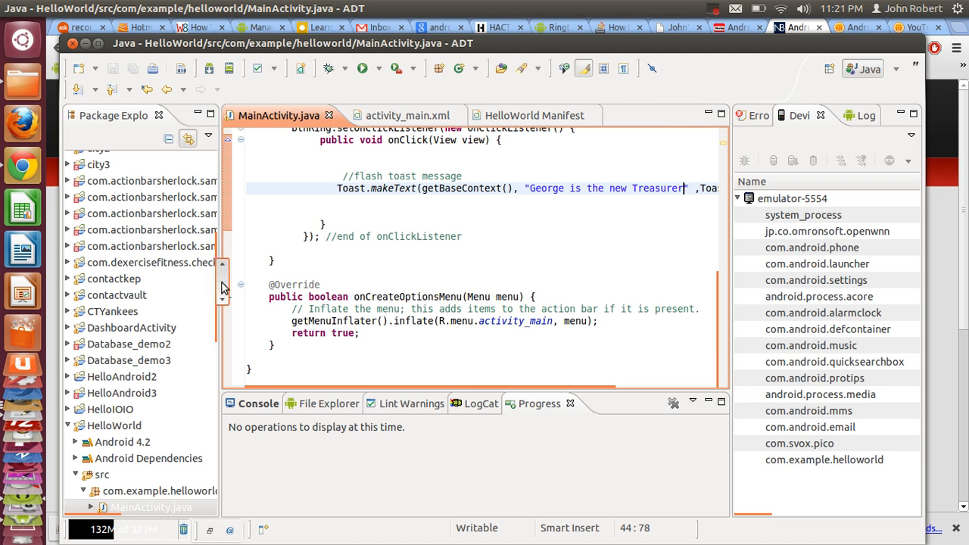
scroll(down, 3)
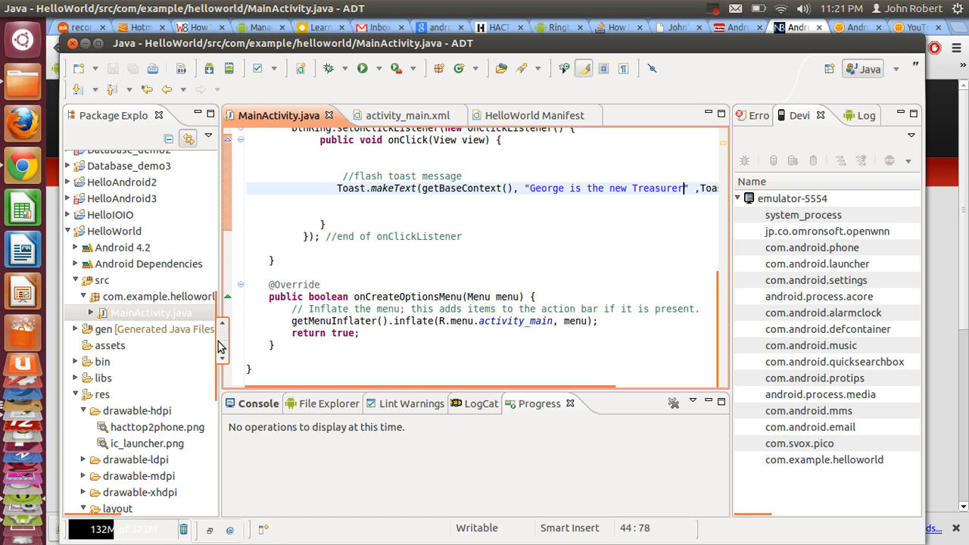
scroll(down, 3)
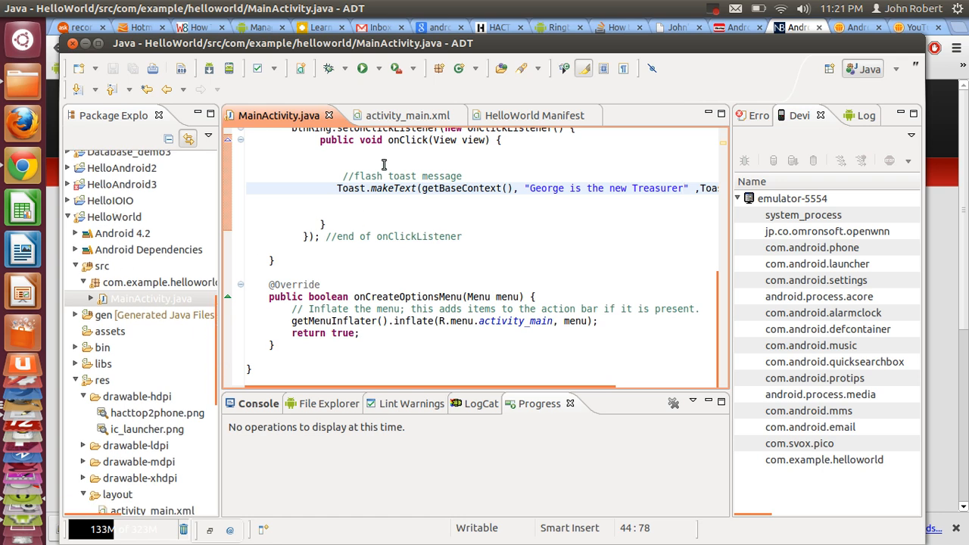
click(397, 116)
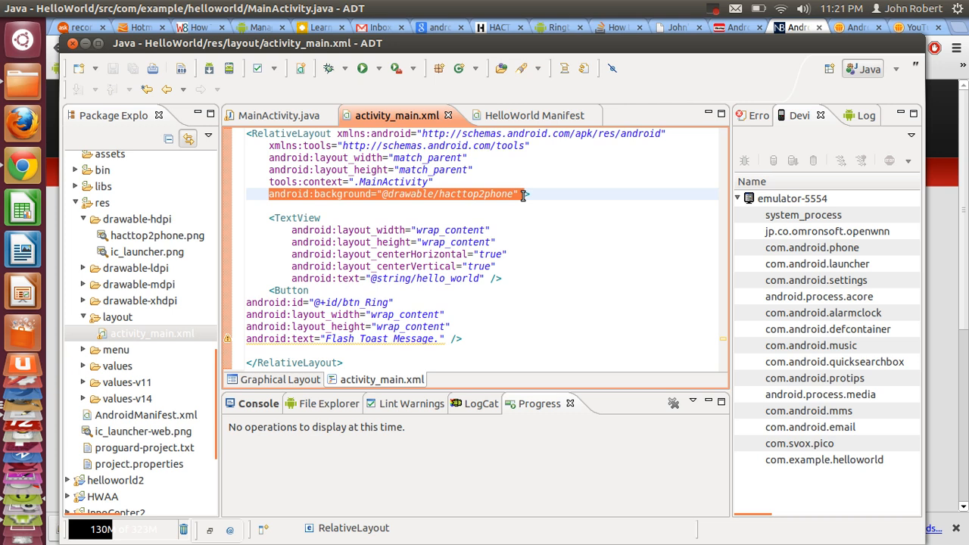
mouse_move(333, 333)
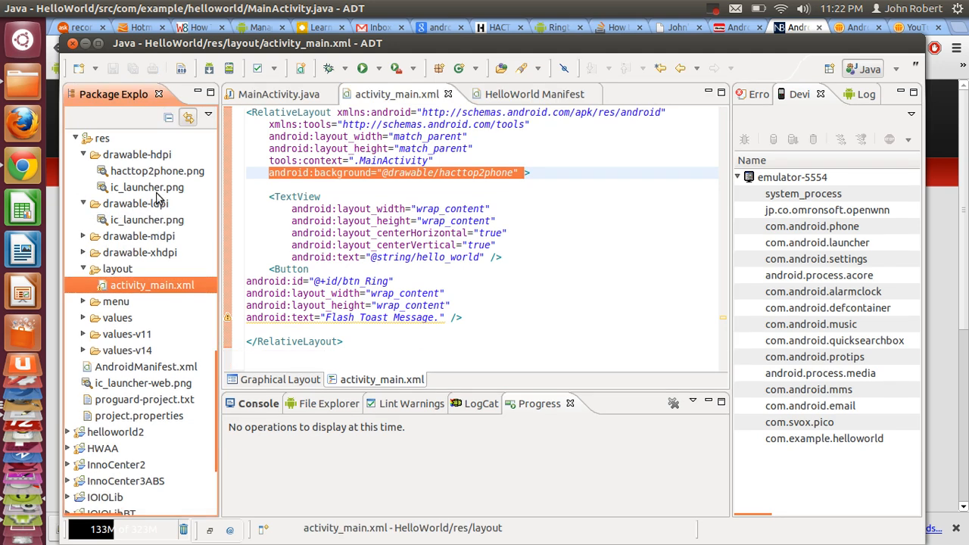
click(157, 171)
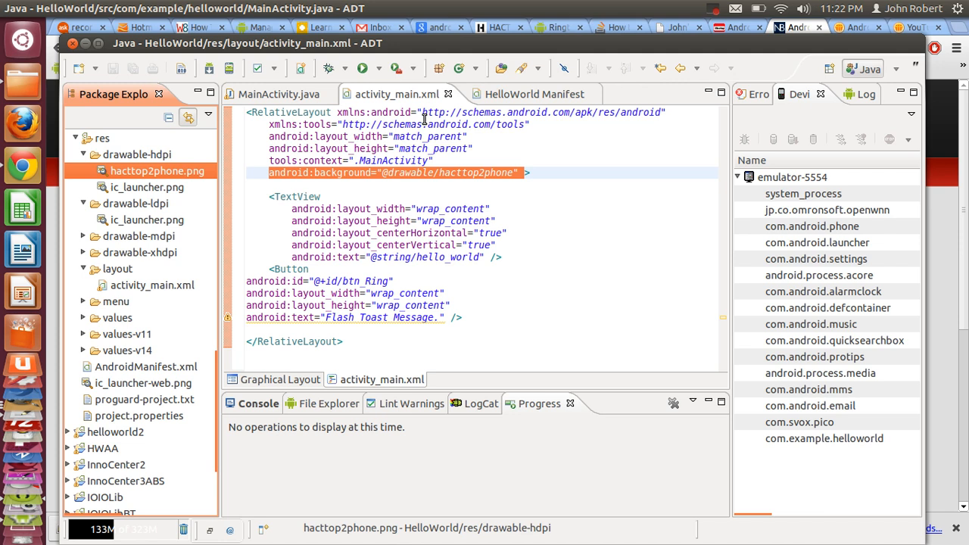
mouse_move(297, 174)
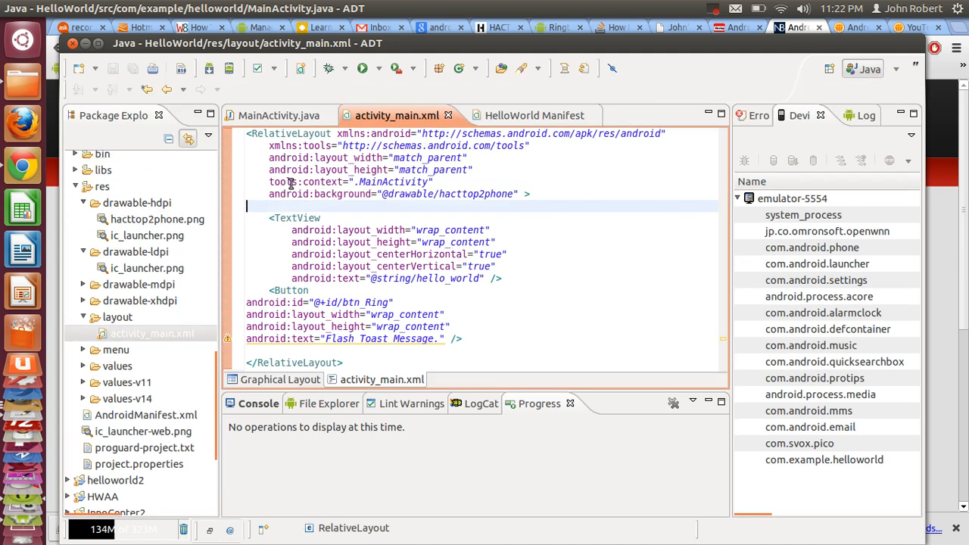
Retype the android:background attribute on its own line with the closing bracket below it.
text(android)
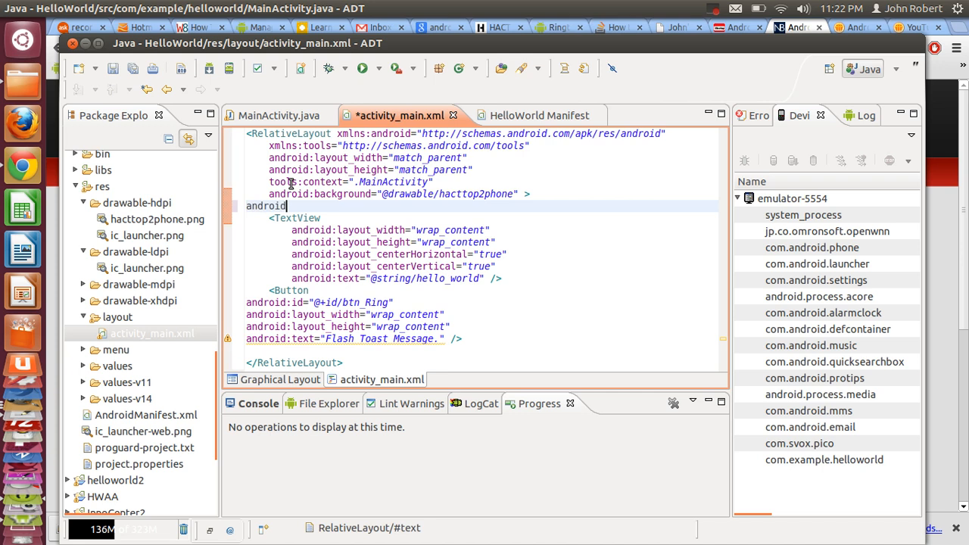
text(:b)
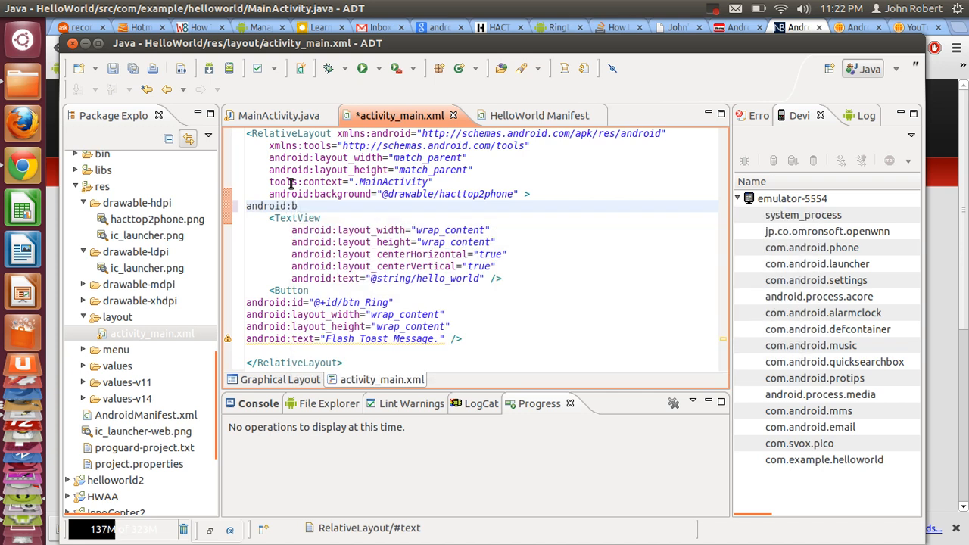
text(ack)
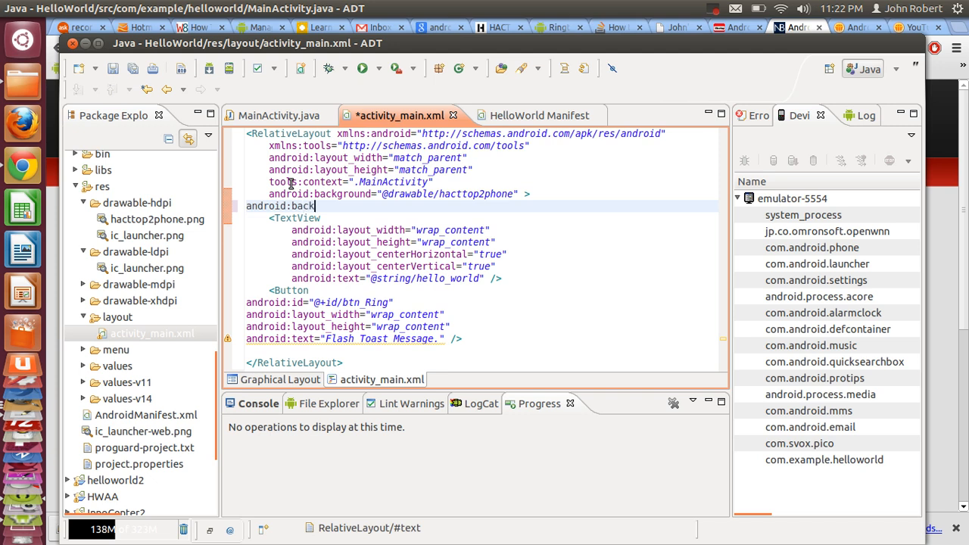
text(ground)
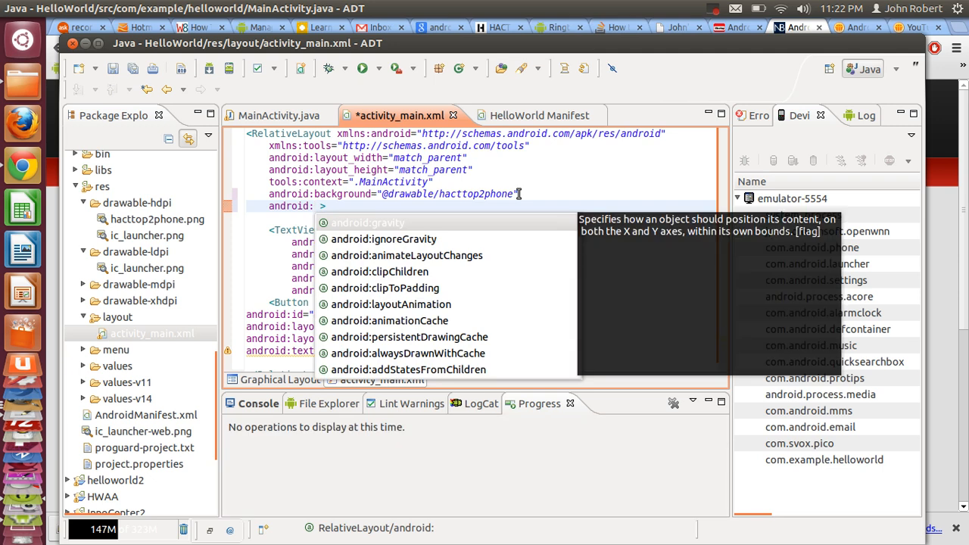
text(b)
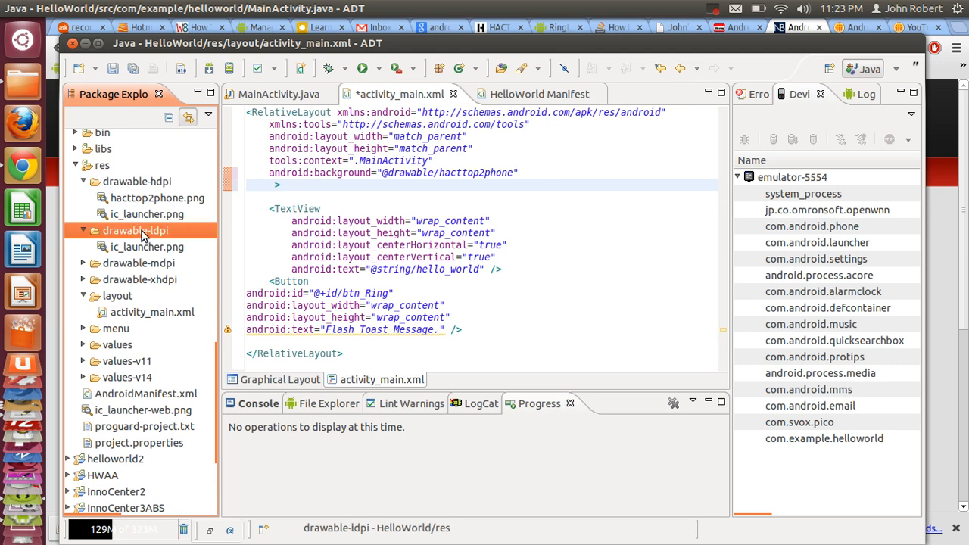
click(139, 280)
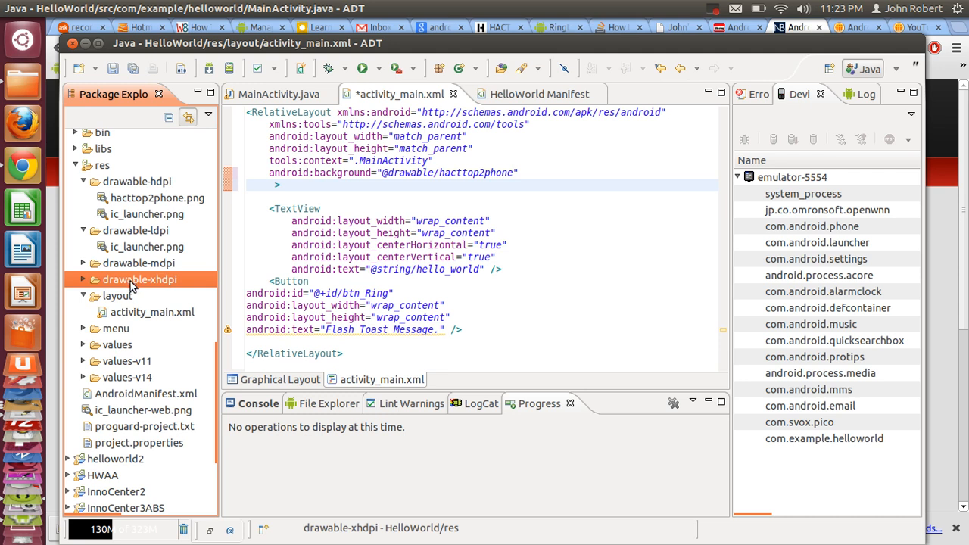
mouse_move(167, 222)
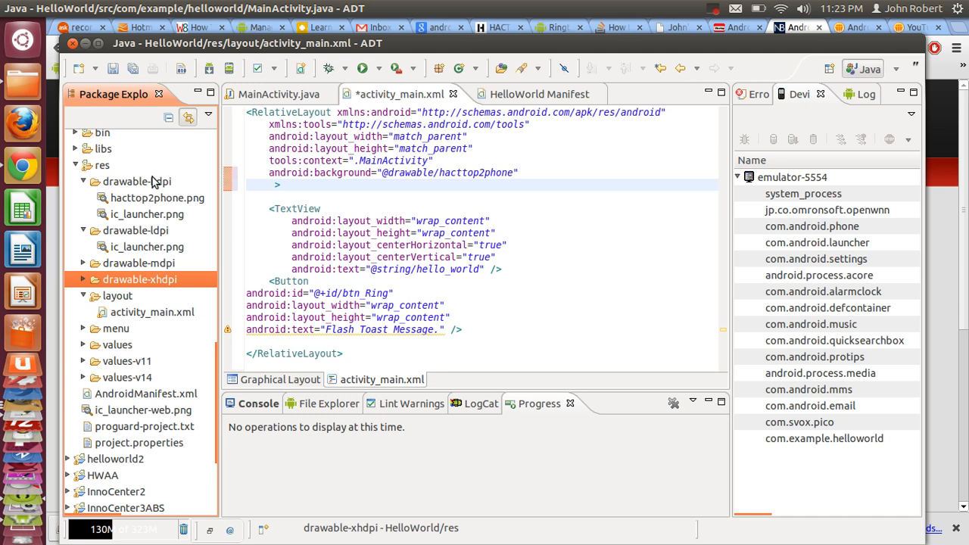
click(136, 181)
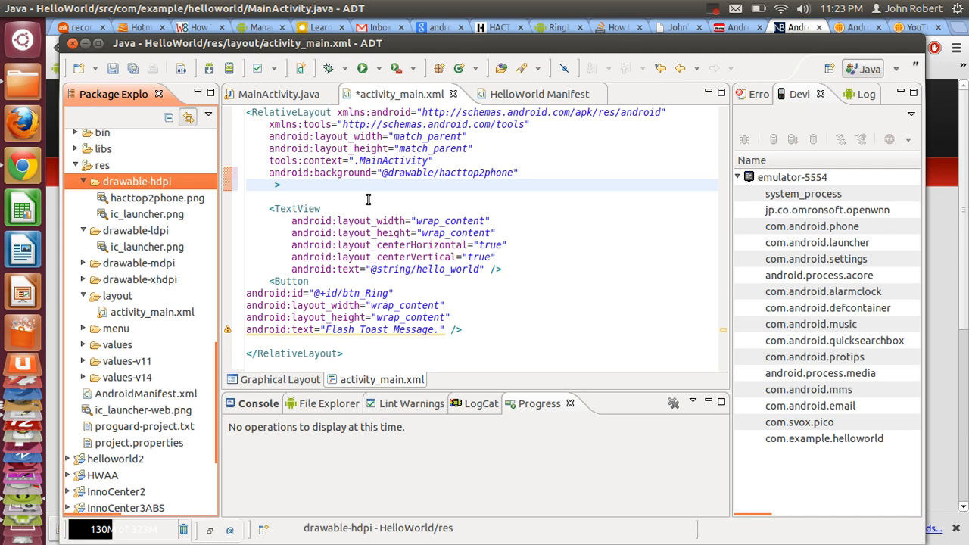
mouse_move(515, 172)
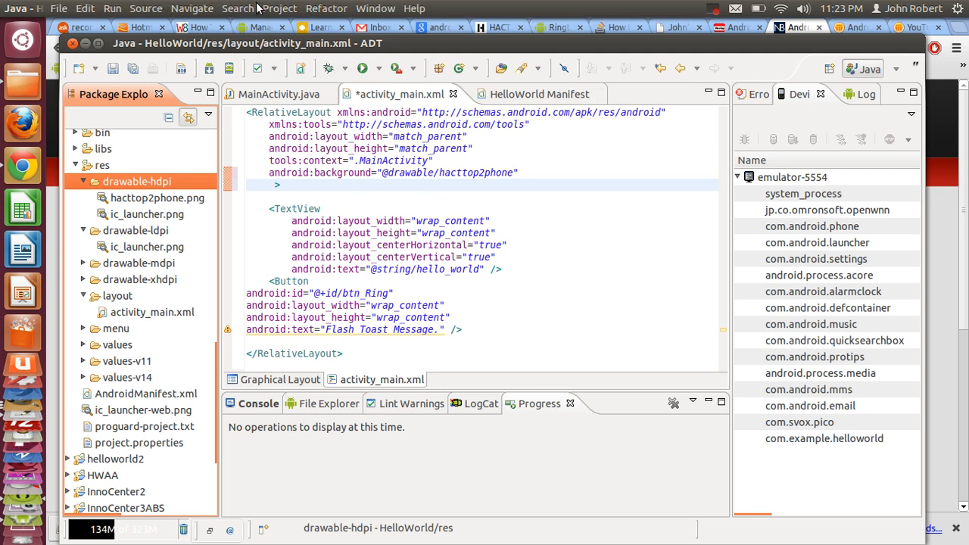
Run Project > Clean on only the HelloWorld project and rebuild it.
click(280, 9)
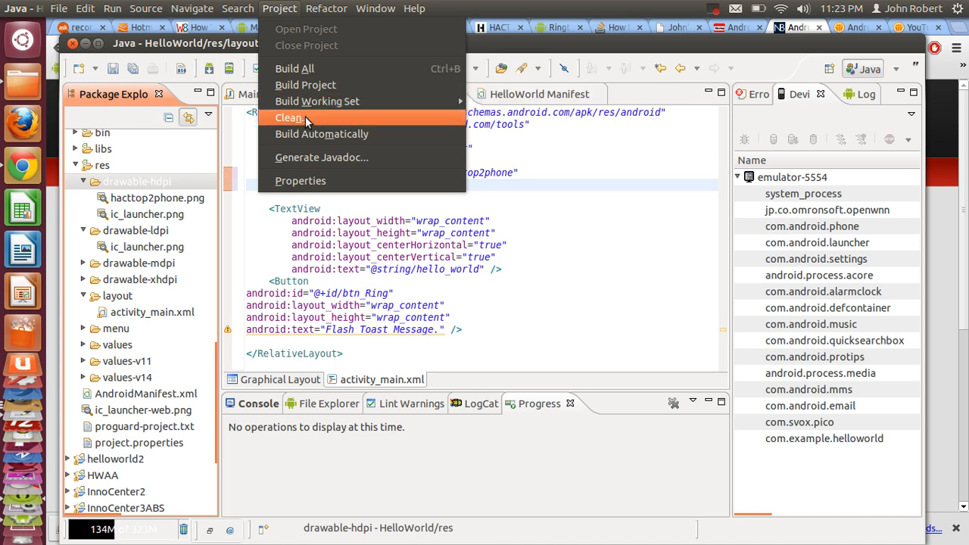
click(288, 117)
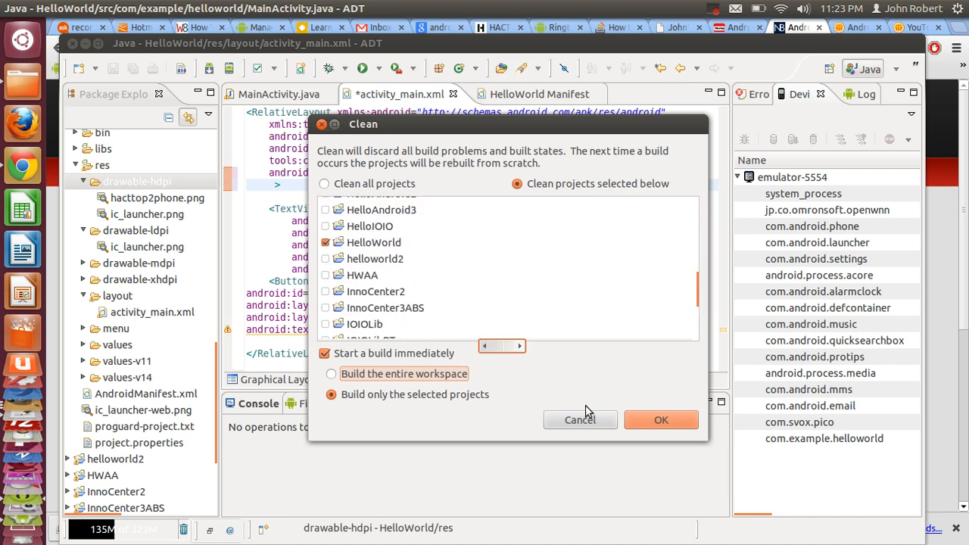
click(660, 420)
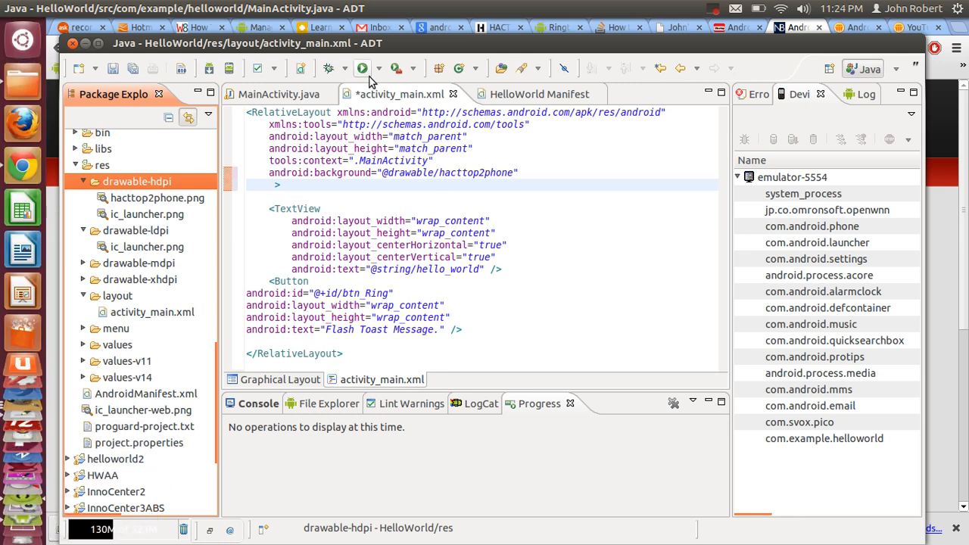
Run HelloWorld on emulator-5554, saving the modified layout when prompted.
click(361, 68)
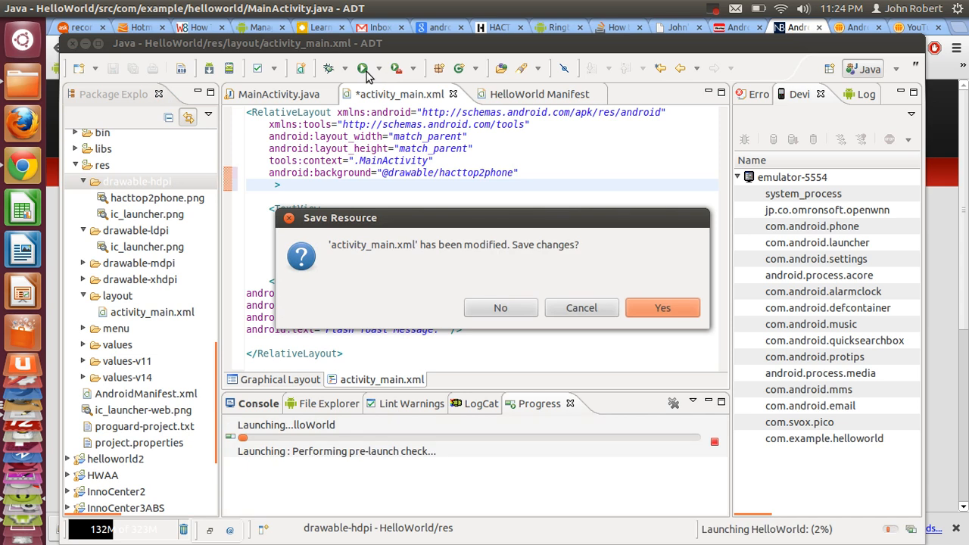
click(662, 308)
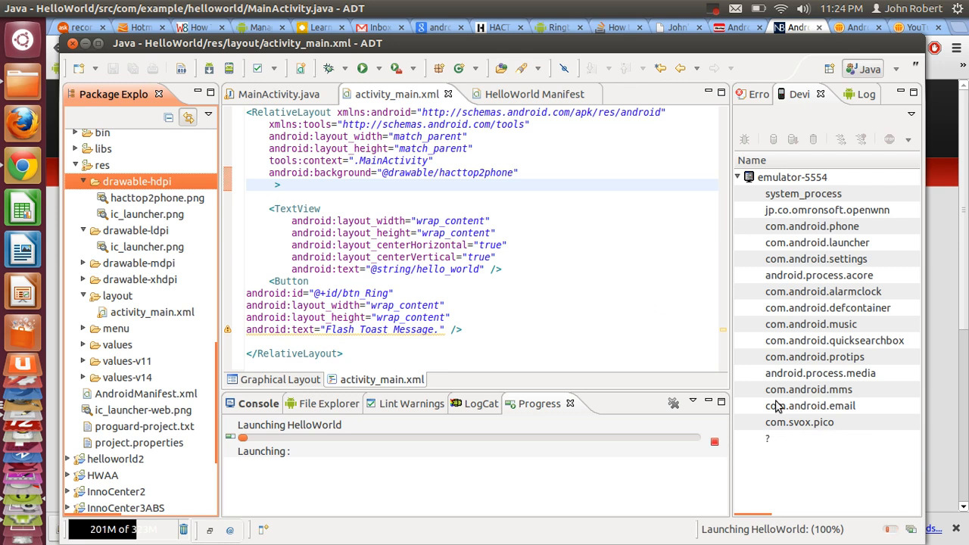
mouse_move(783, 538)
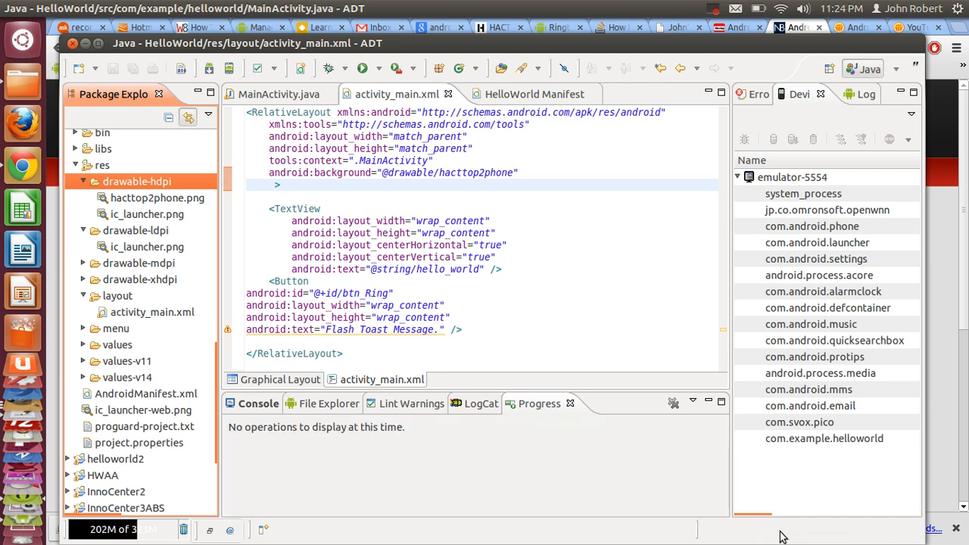
mouse_move(51, 509)
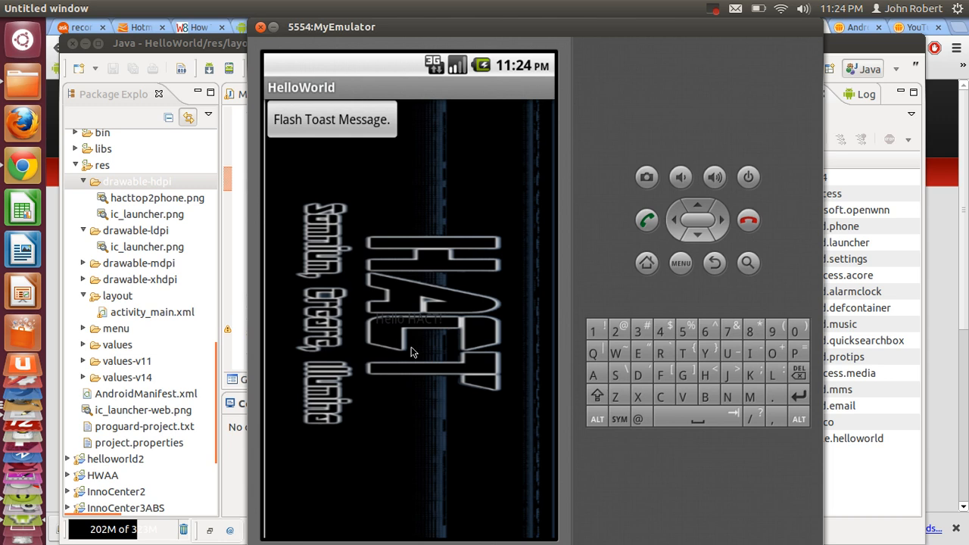
mouse_move(356, 314)
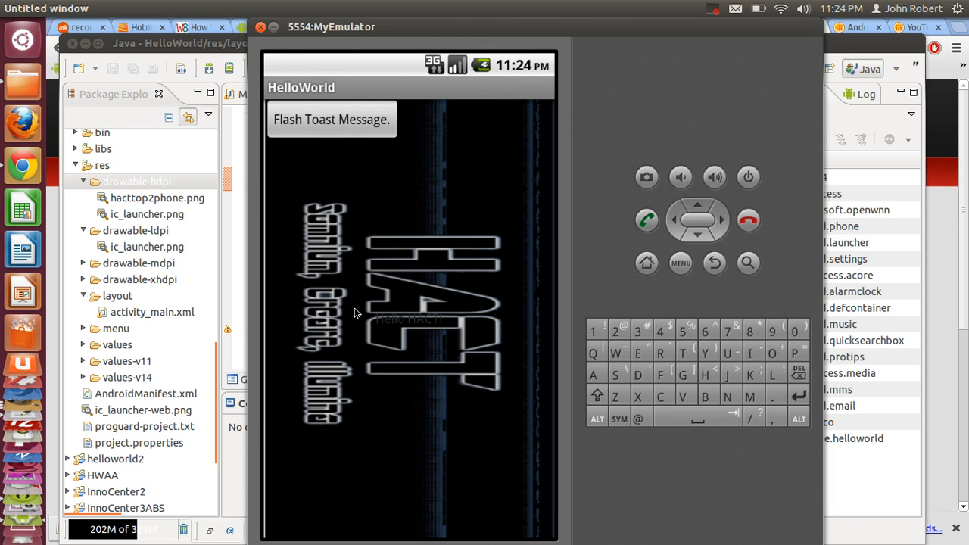
mouse_move(393, 405)
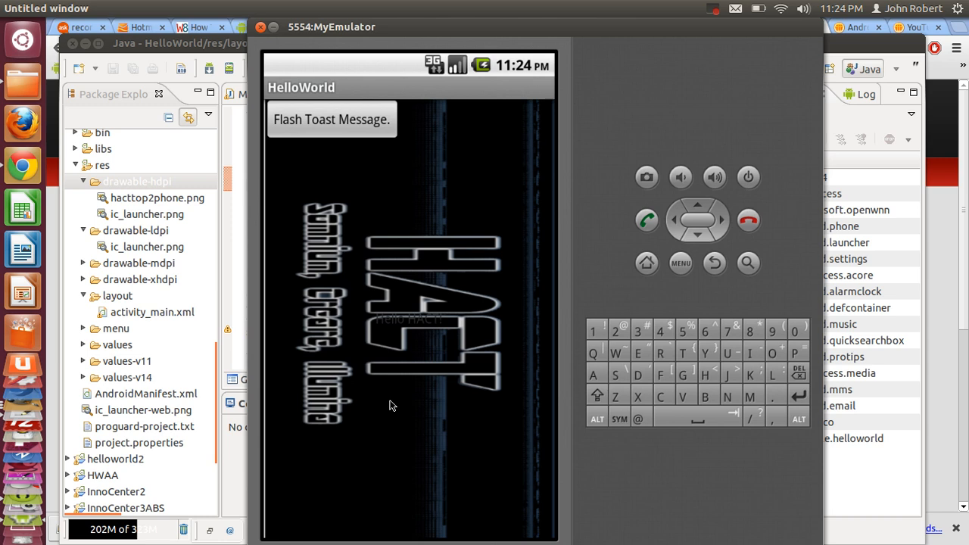
mouse_move(361, 171)
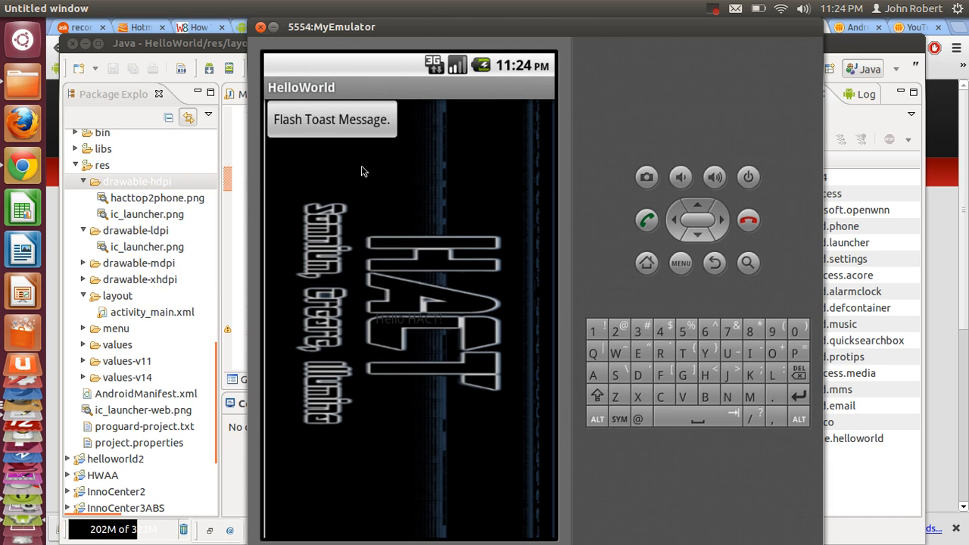
Check the HACT background and toast button in the emulator, then return to Eclipse.
click(331, 119)
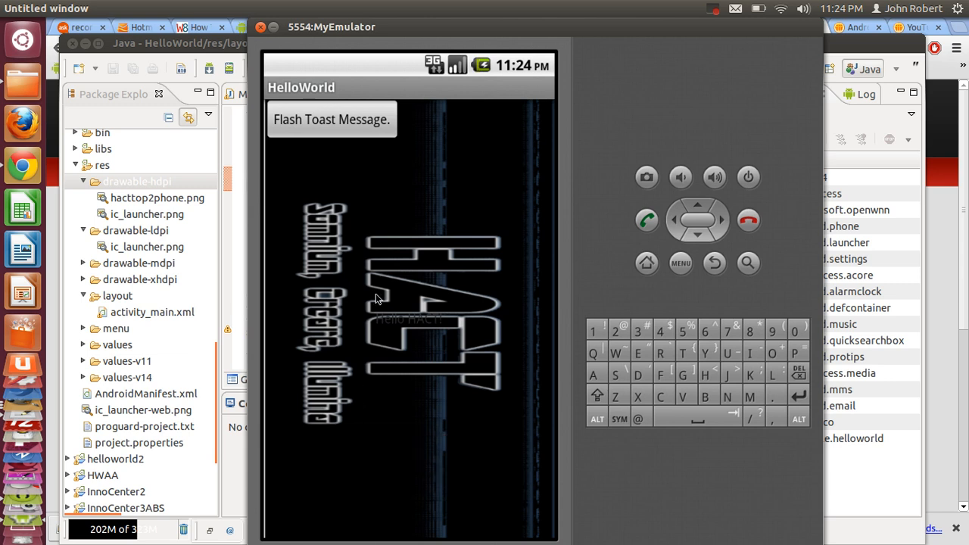
mouse_move(450, 231)
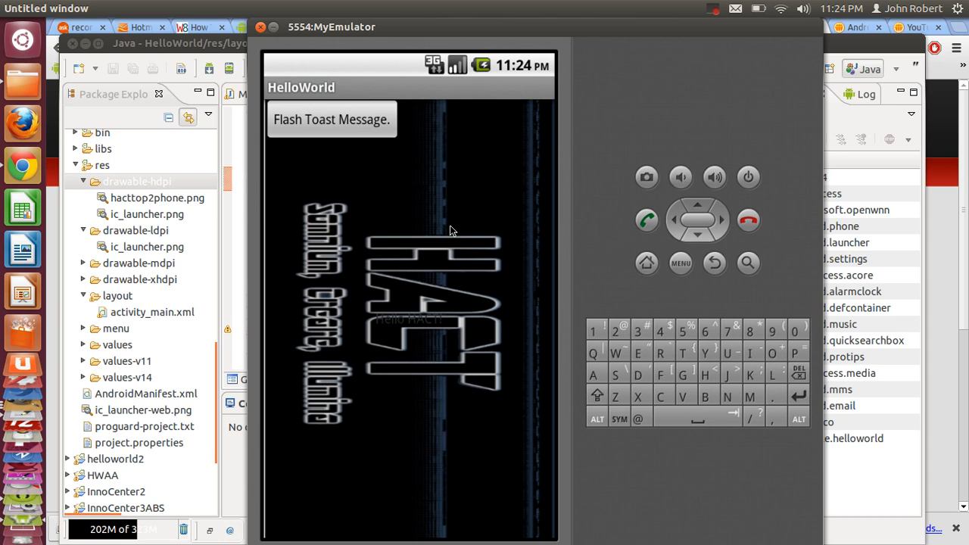
mouse_move(170, 211)
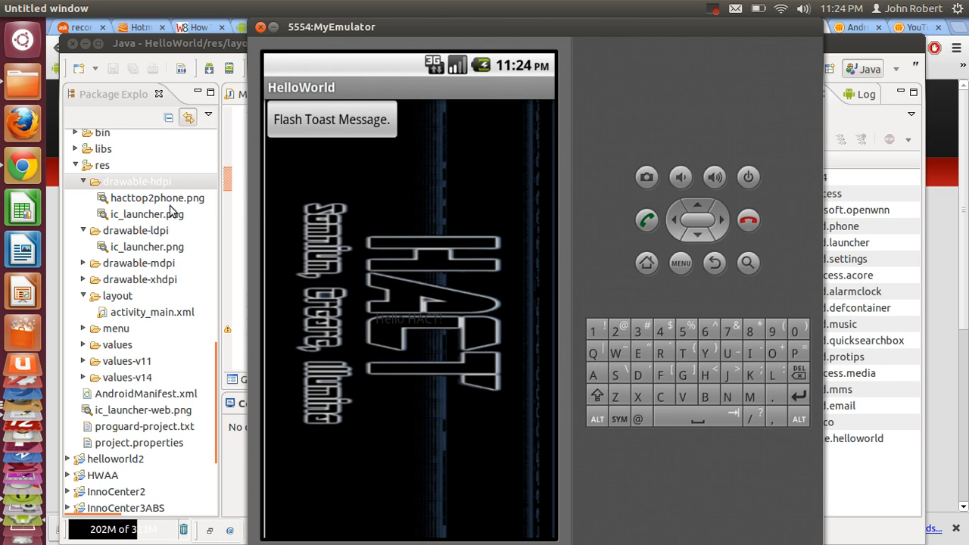
click(157, 197)
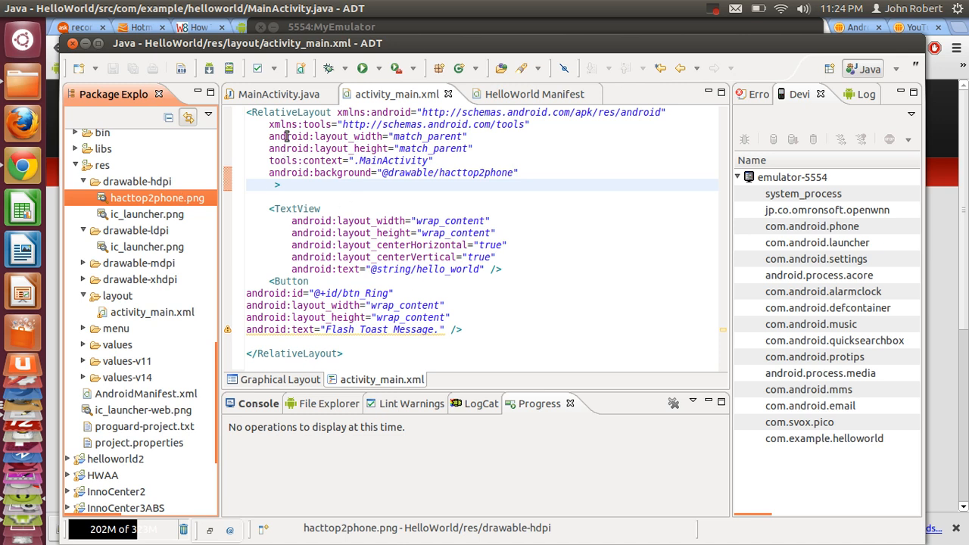
Switch to the MainActivity.java tab showing the toast button's click listener.
click(279, 94)
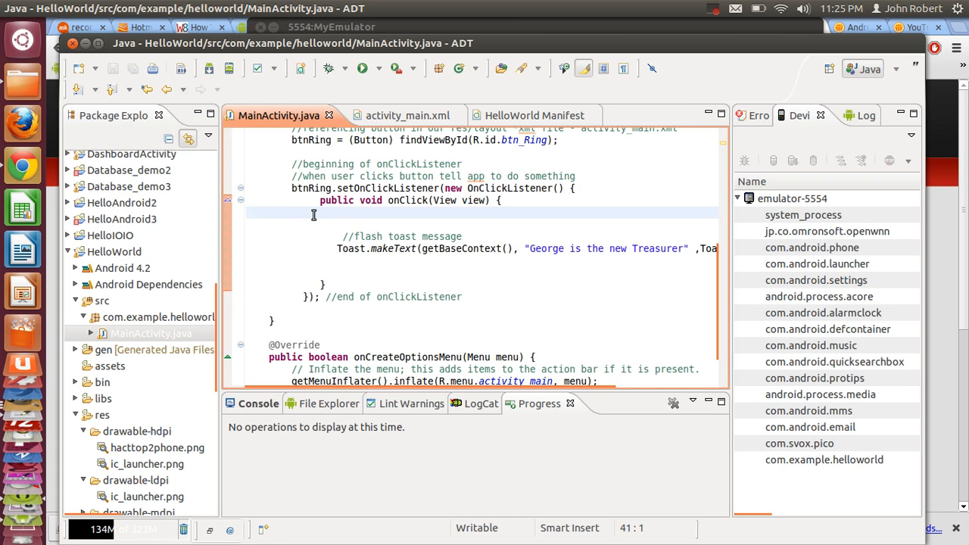
click(250, 213)
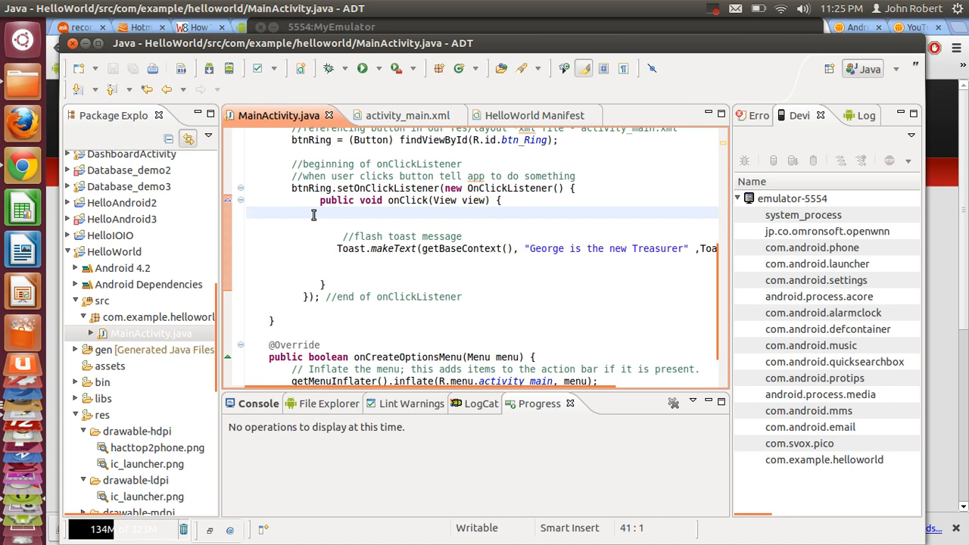
mouse_move(510, 256)
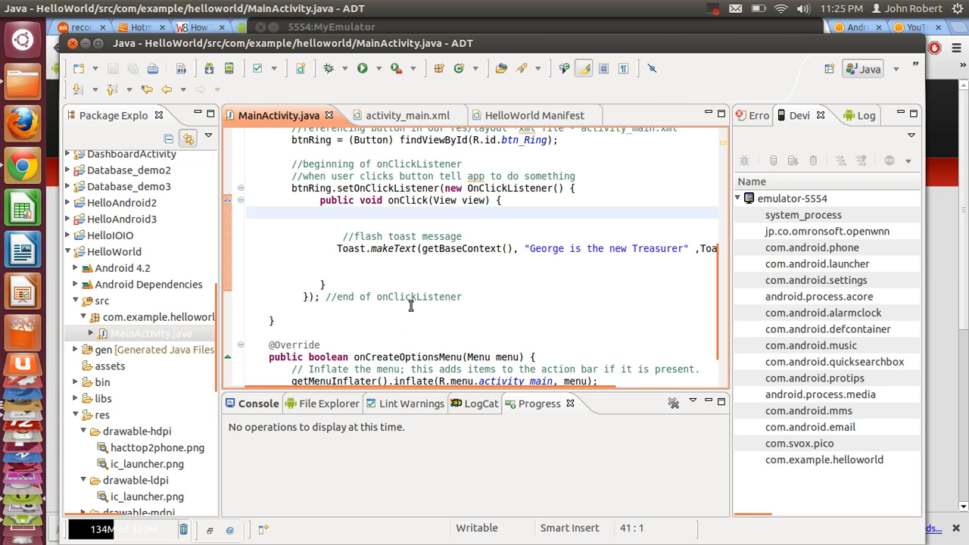
mouse_move(303, 226)
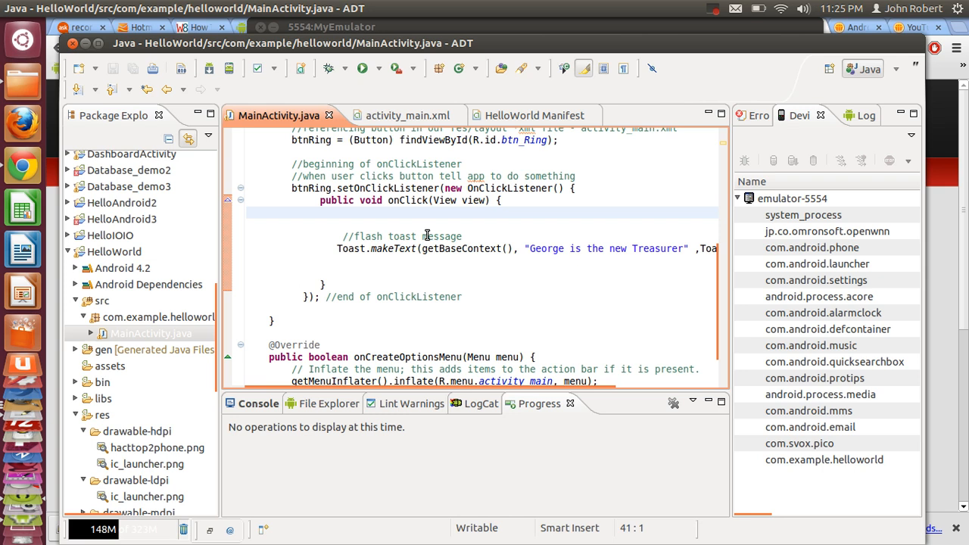
click(246, 212)
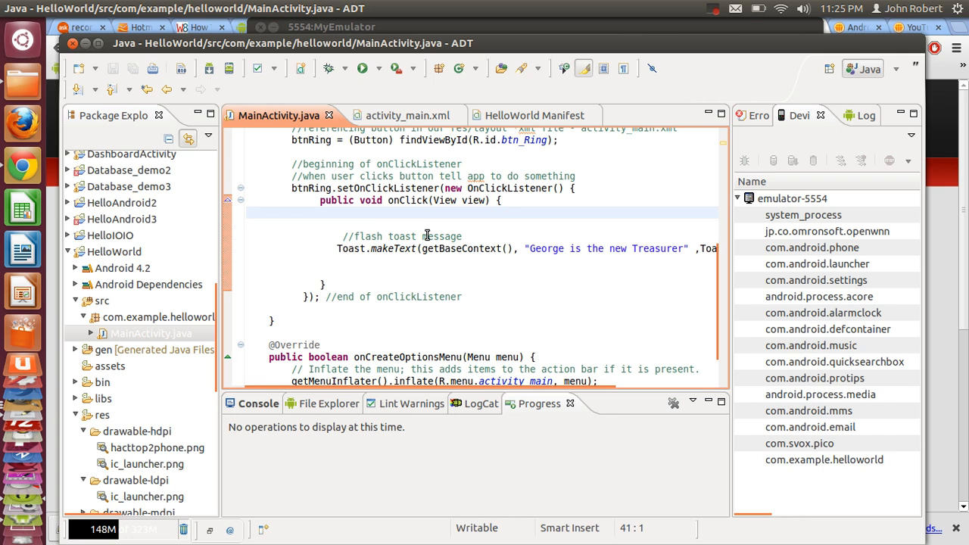
click(248, 213)
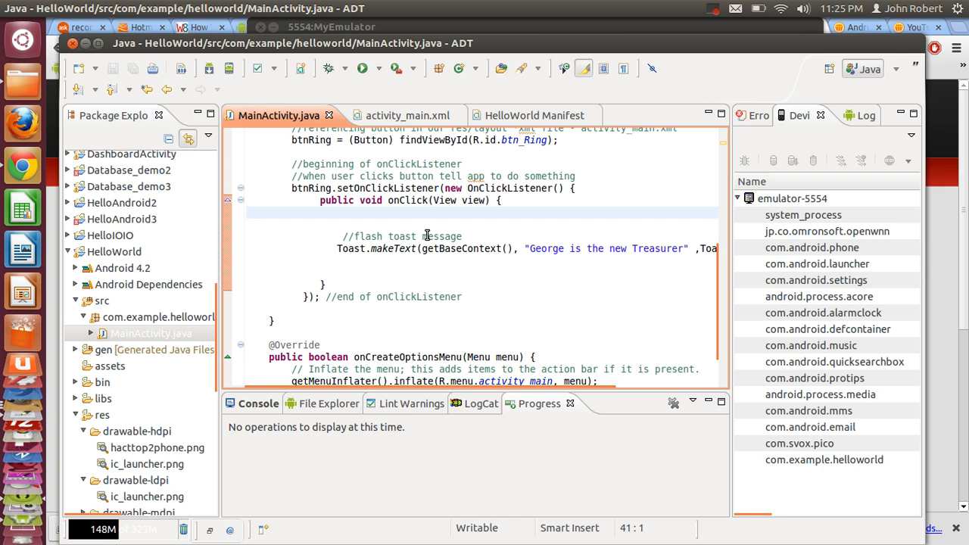
click(246, 213)
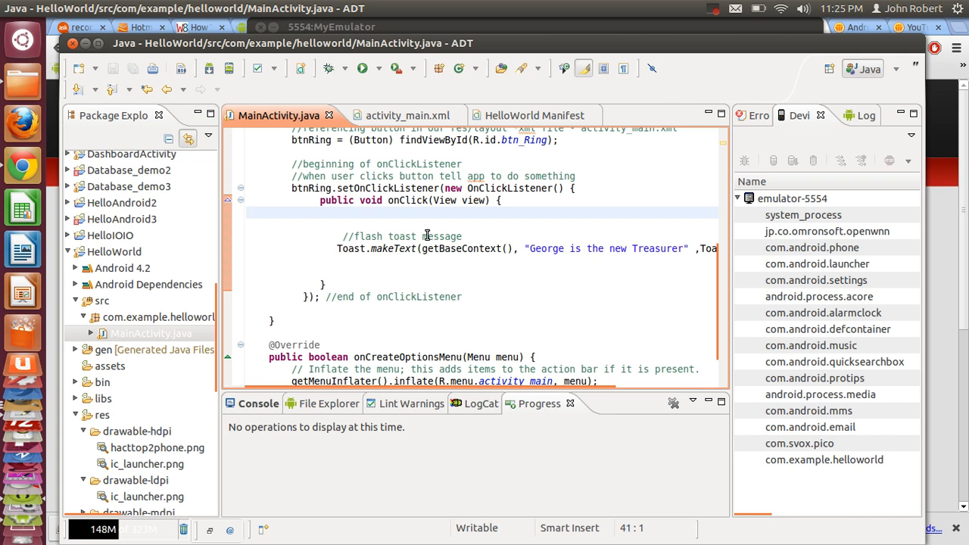
click(247, 213)
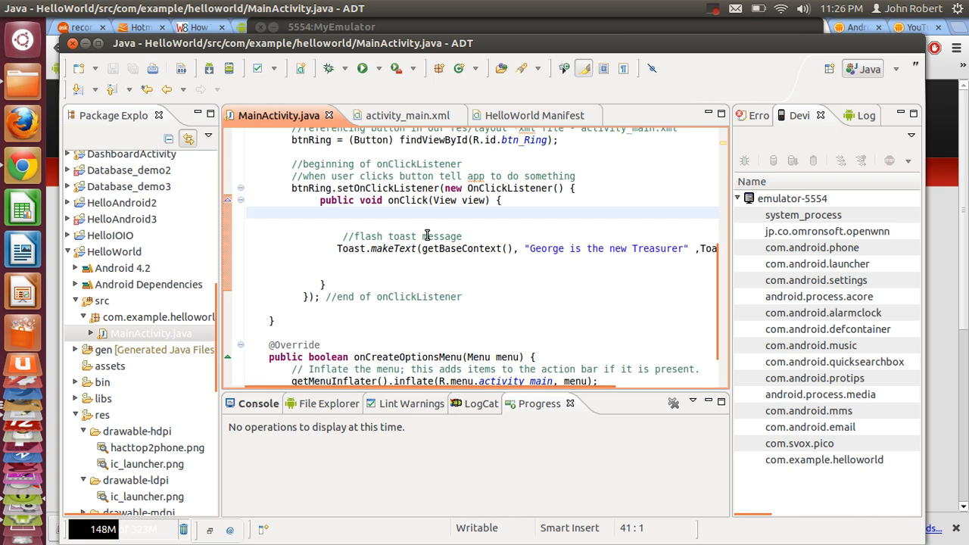
mouse_move(700, 65)
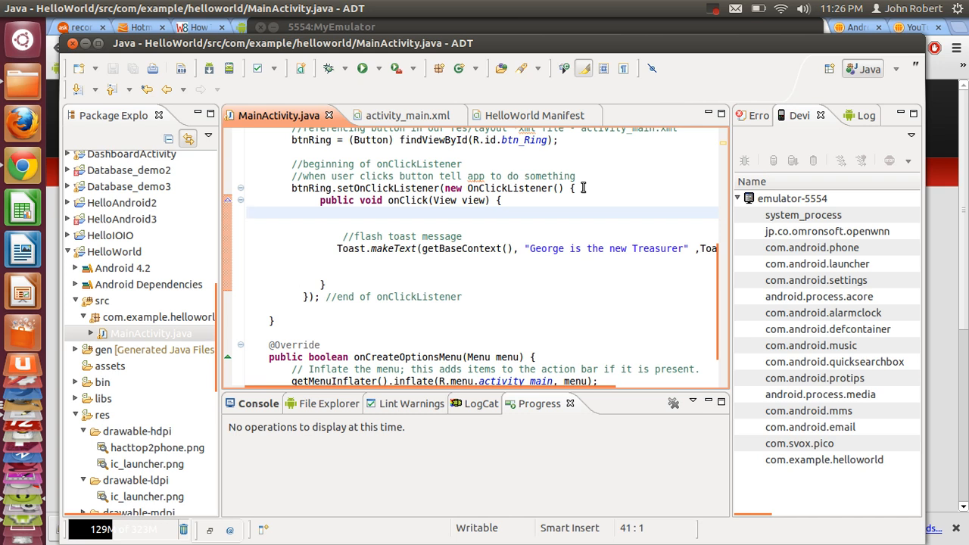
mouse_move(718, 19)
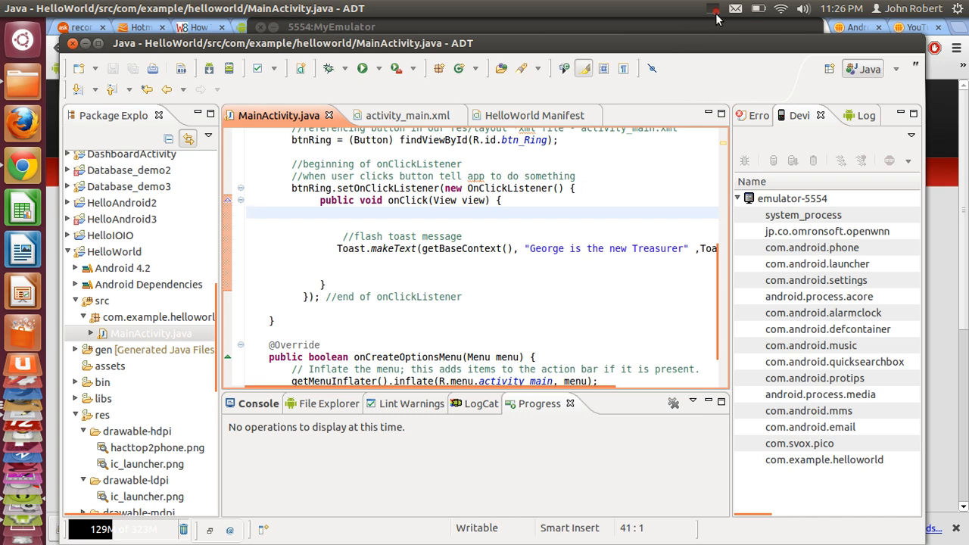